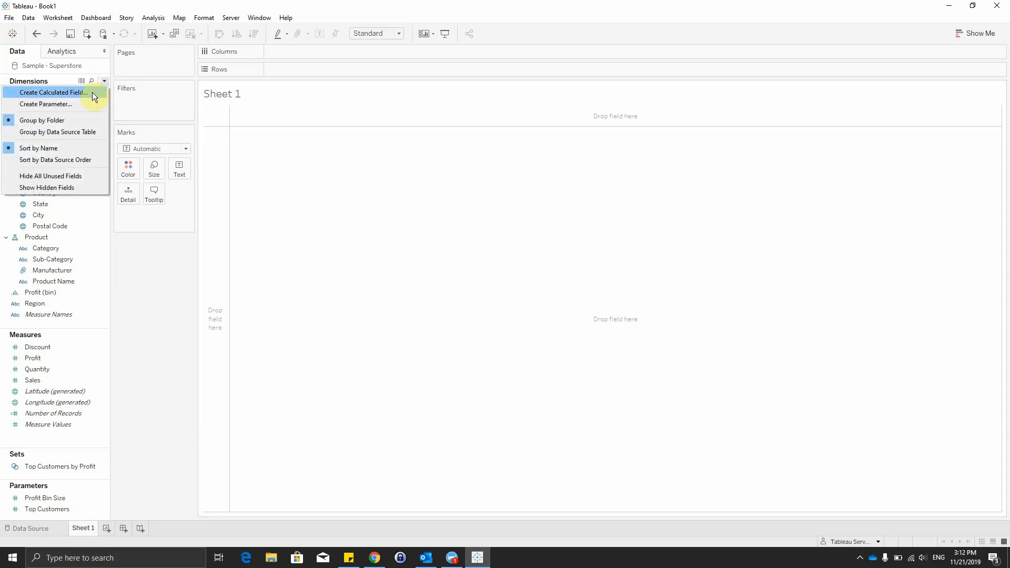
Create a calculated field 'Logo' with the formula -WINDOW_MAX(SUM([Sales]))*0.1
{"action": "left_click", "coordinate": [53, 92]}
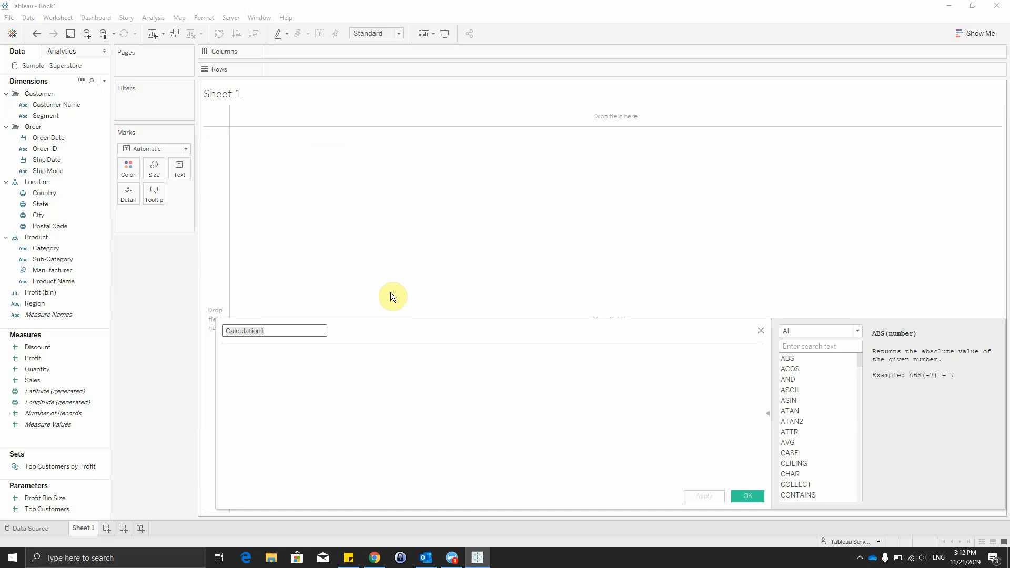
{"action": "type", "text": "Logo"}
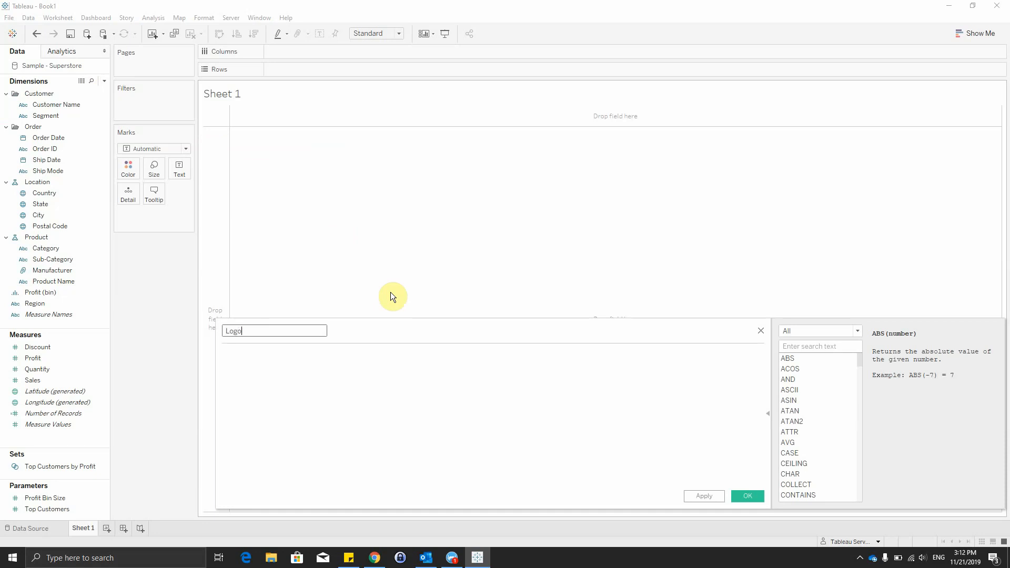
{"action": "type", "text": "-W"}
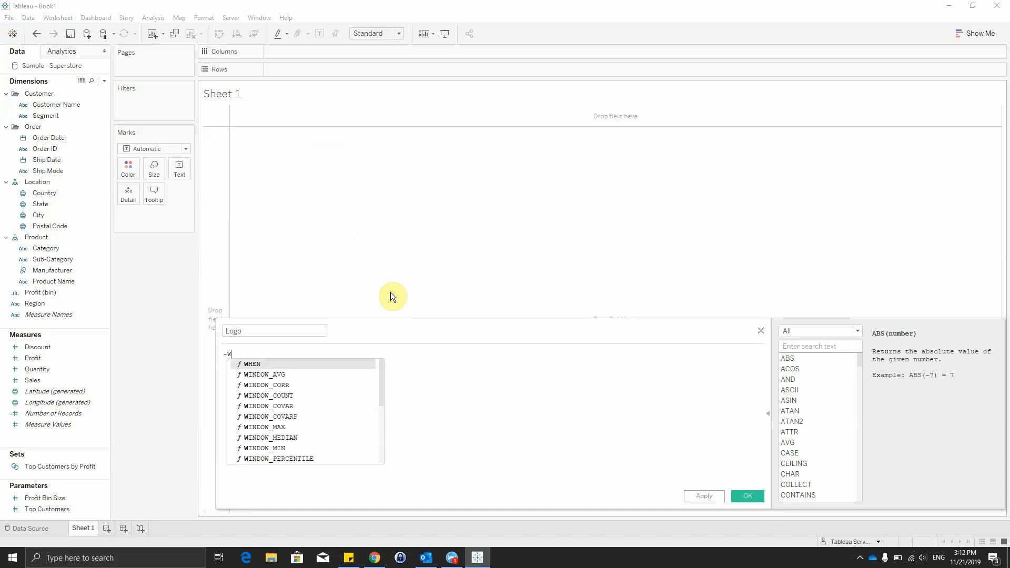
{"action": "type", "text": "Wind"}
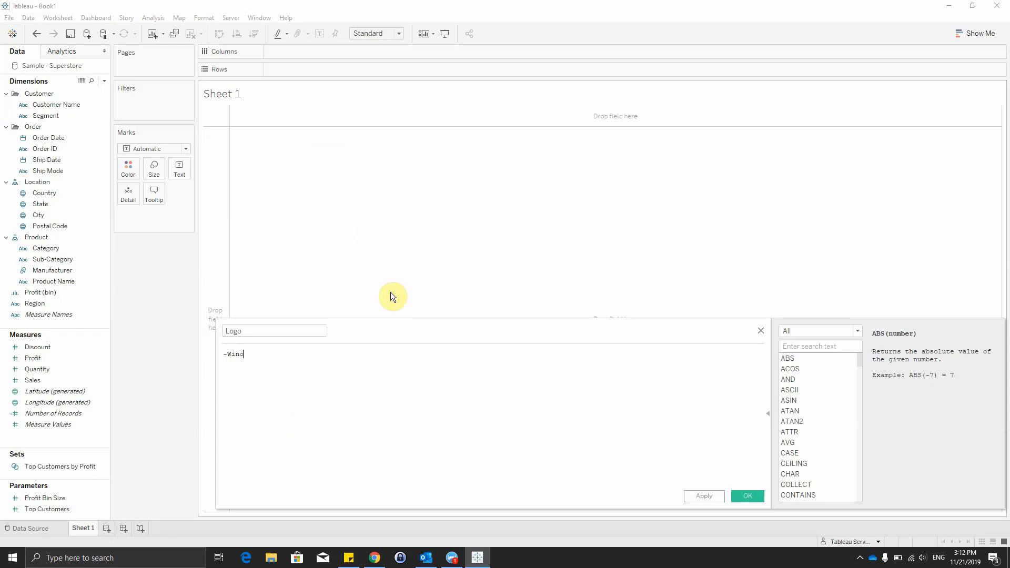
{"action": "type", "text": "o"}
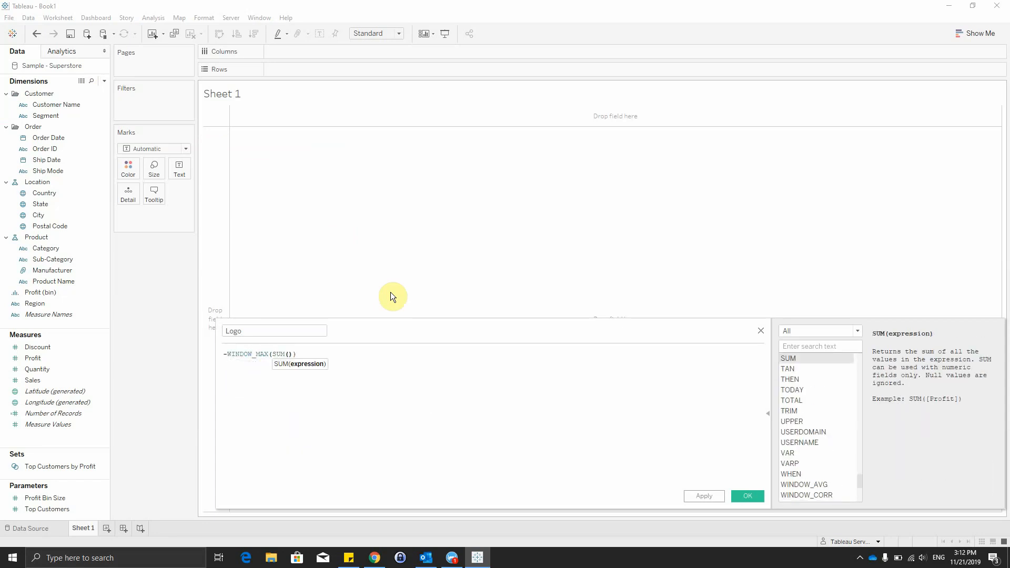
{"action": "type", "text": "[Sales]"}
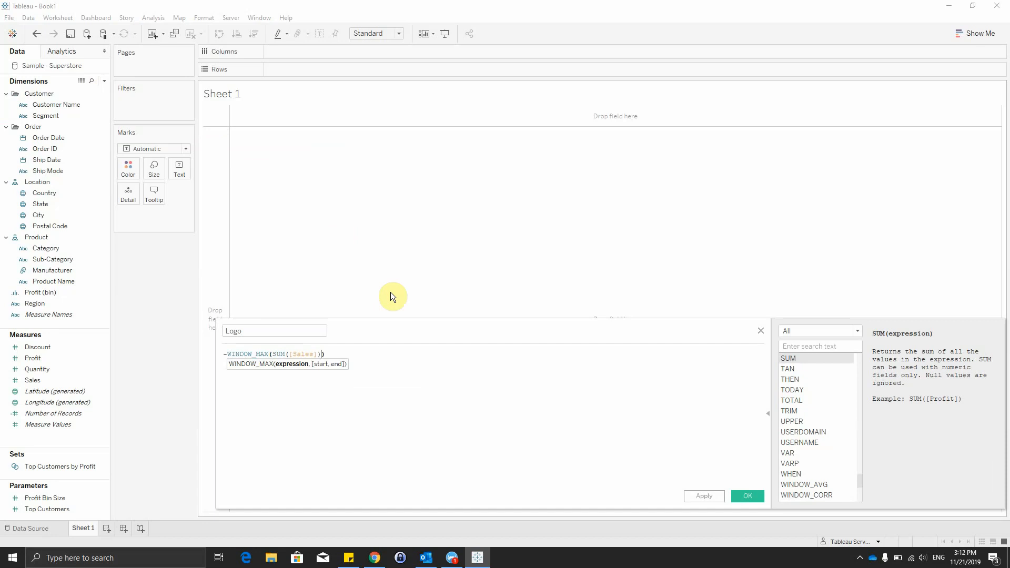
{"action": "type", "text": "*0"}
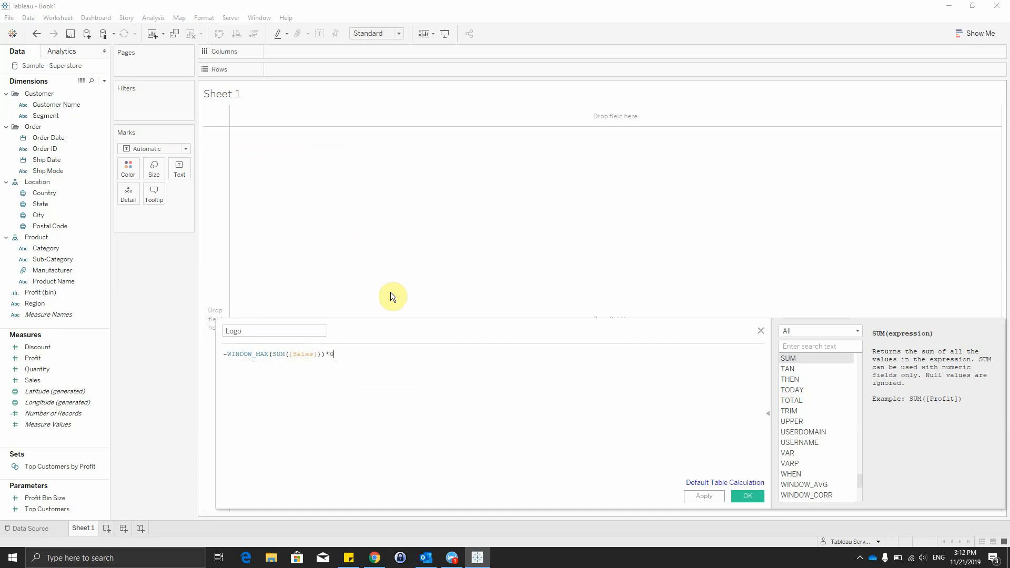
{"action": "type", "text": ".1"}
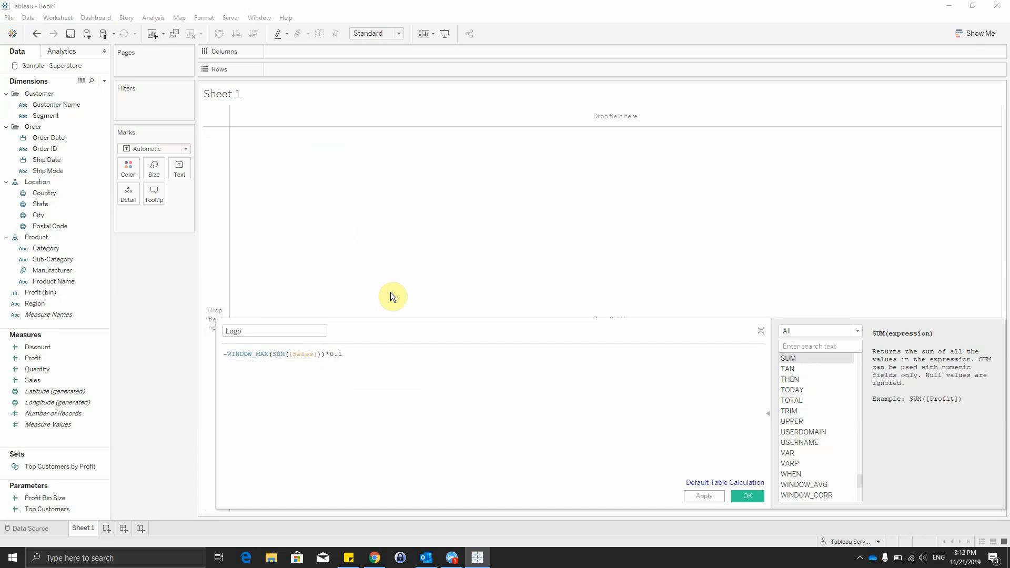
{"action": "left_click", "coordinate": [746, 495]}
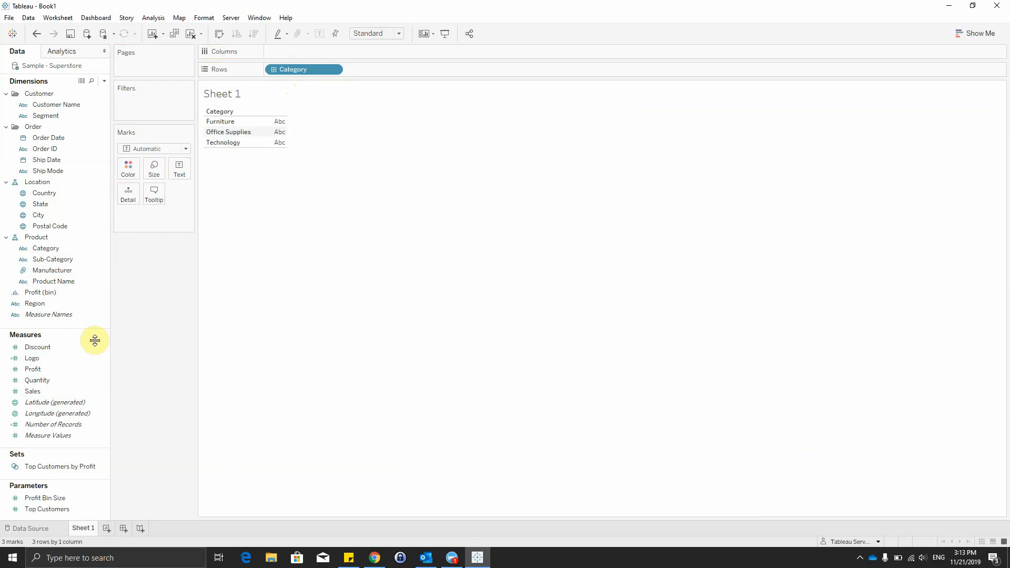
Put SUM(Sales) and Logo on Columns and combine them on a dual axis
{"action": "left_click_drag", "start_coordinate": [32, 391], "coordinate": [296, 59]}
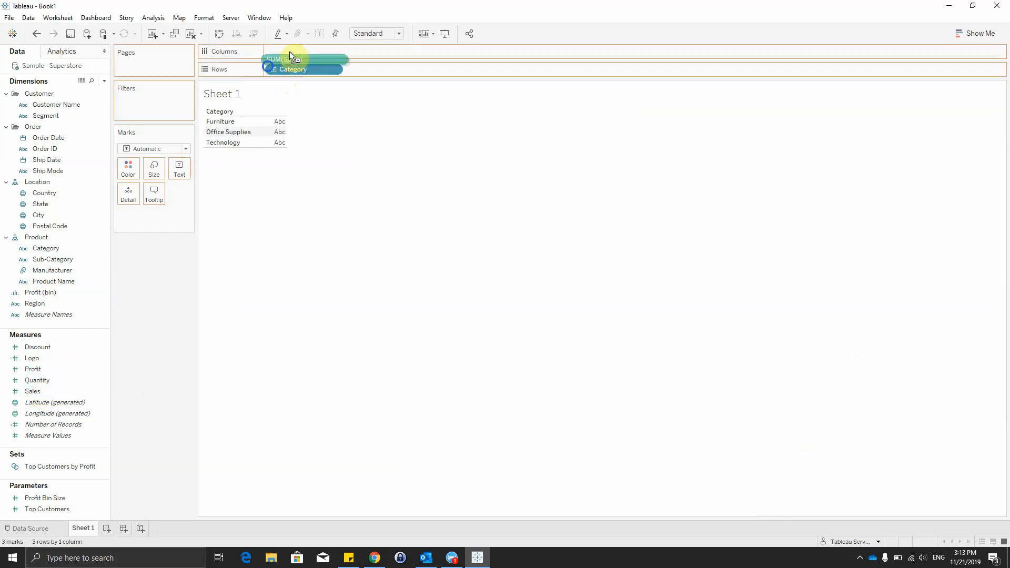
{"action": "left_click_drag", "start_coordinate": [290, 61], "coordinate": [302, 51]}
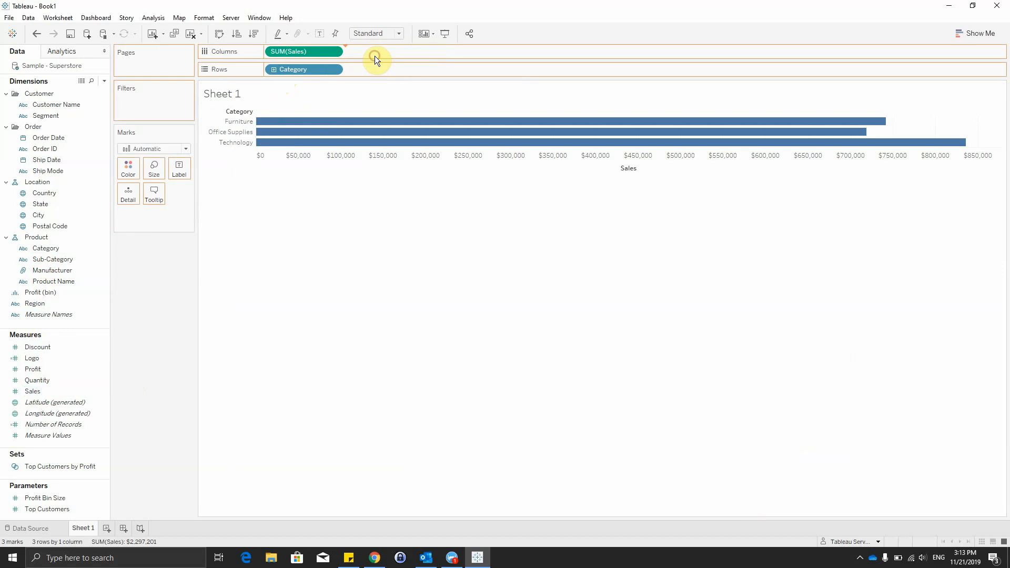
{"action": "left_click_drag", "start_coordinate": [32, 359], "coordinate": [386, 51]}
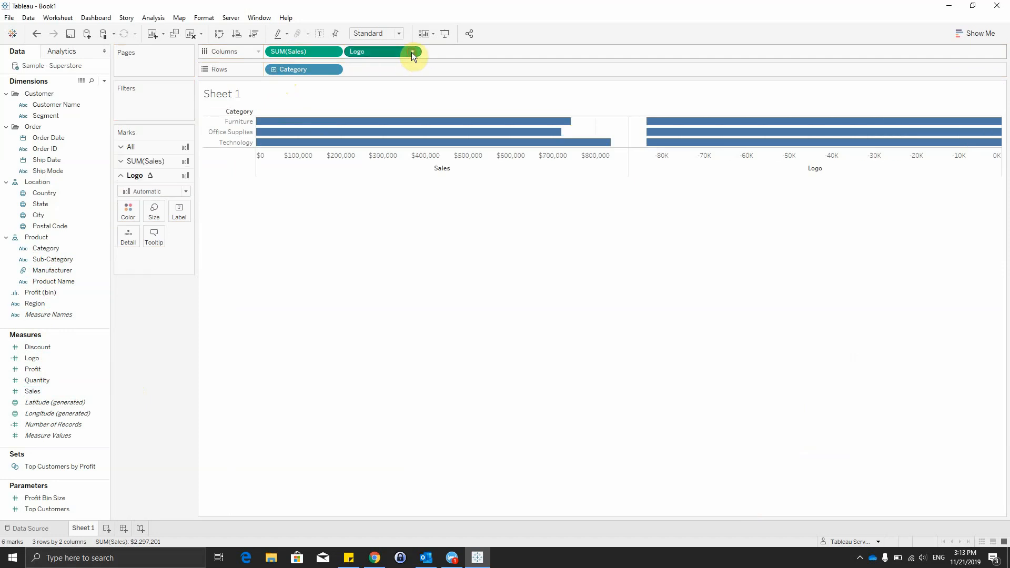
{"action": "left_click", "coordinate": [411, 57]}
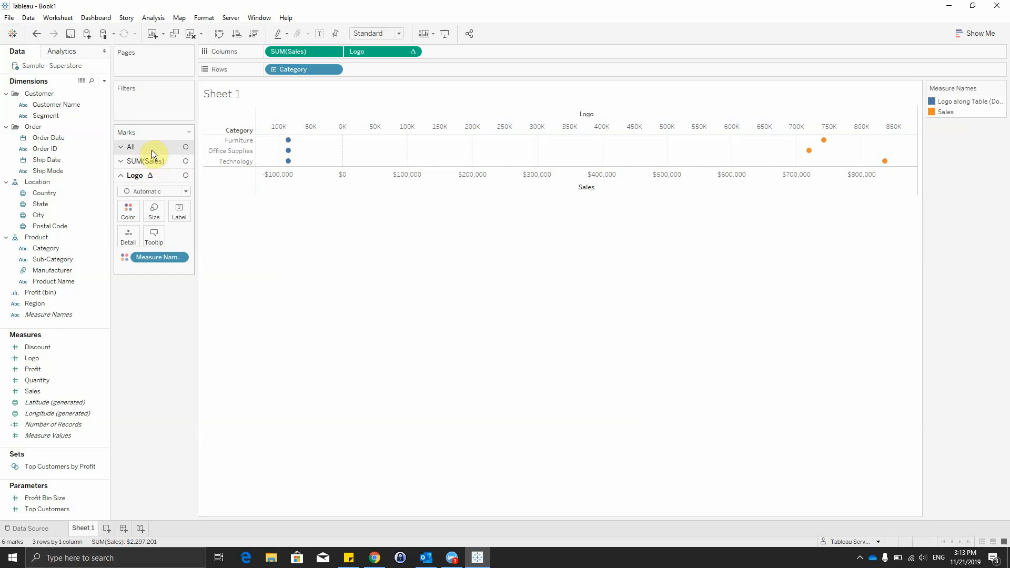
Draw Sales marks as bars and Logo marks as shapes varying by Category
{"action": "left_click", "coordinate": [120, 147]}
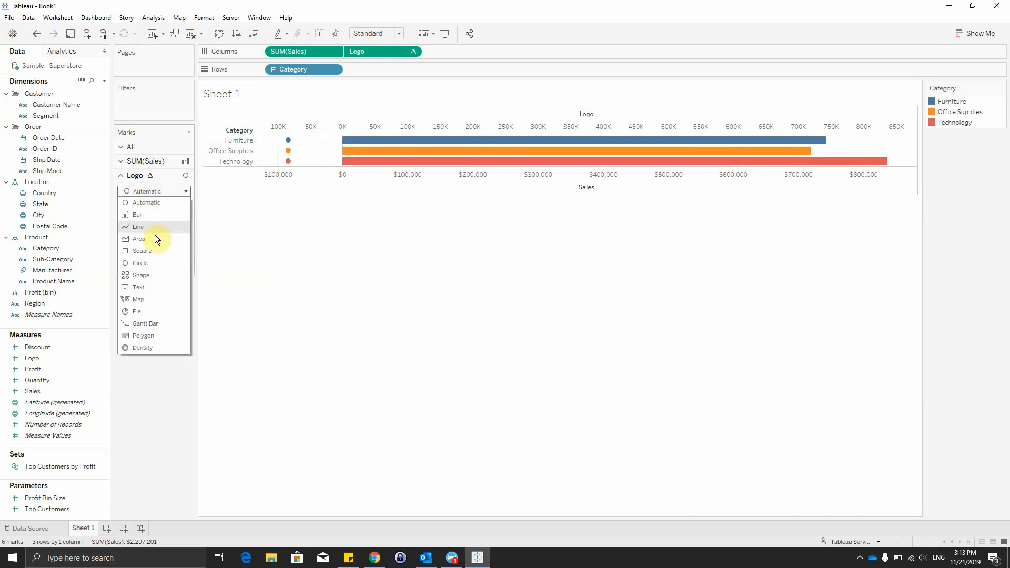
{"action": "left_click", "coordinate": [140, 275]}
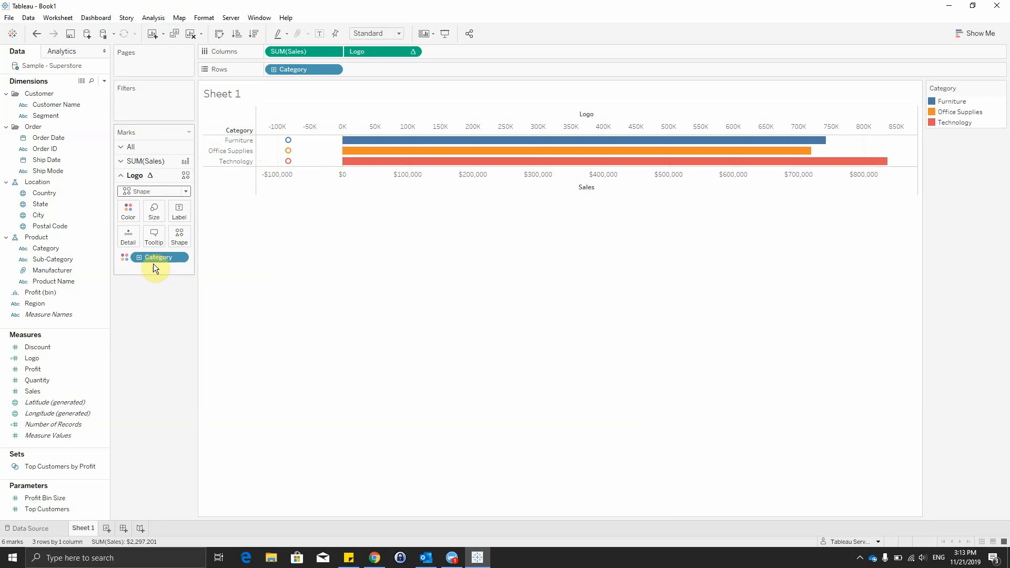
{"action": "left_click_drag", "start_coordinate": [155, 257], "coordinate": [182, 240]}
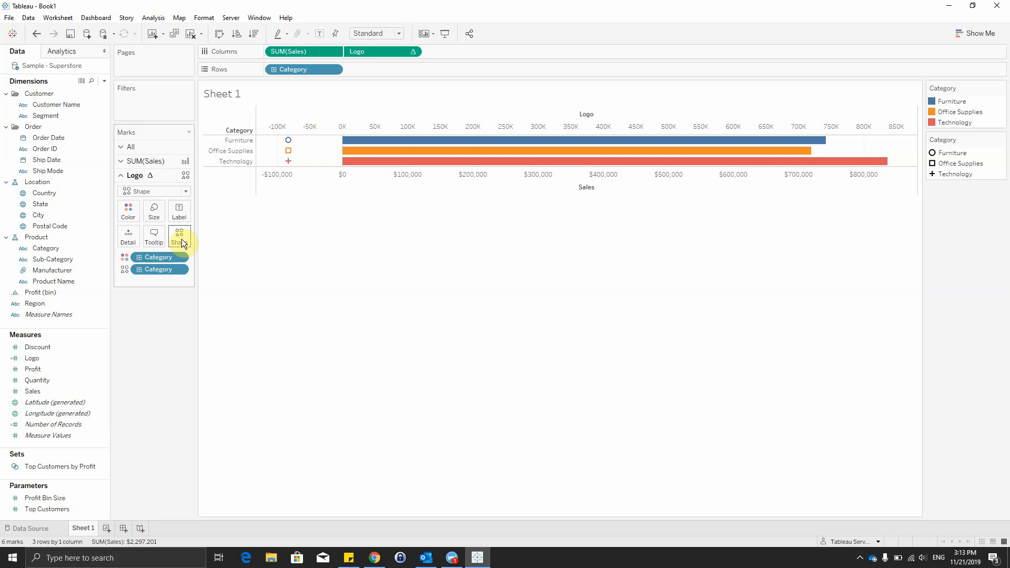
{"action": "left_click", "coordinate": [179, 234]}
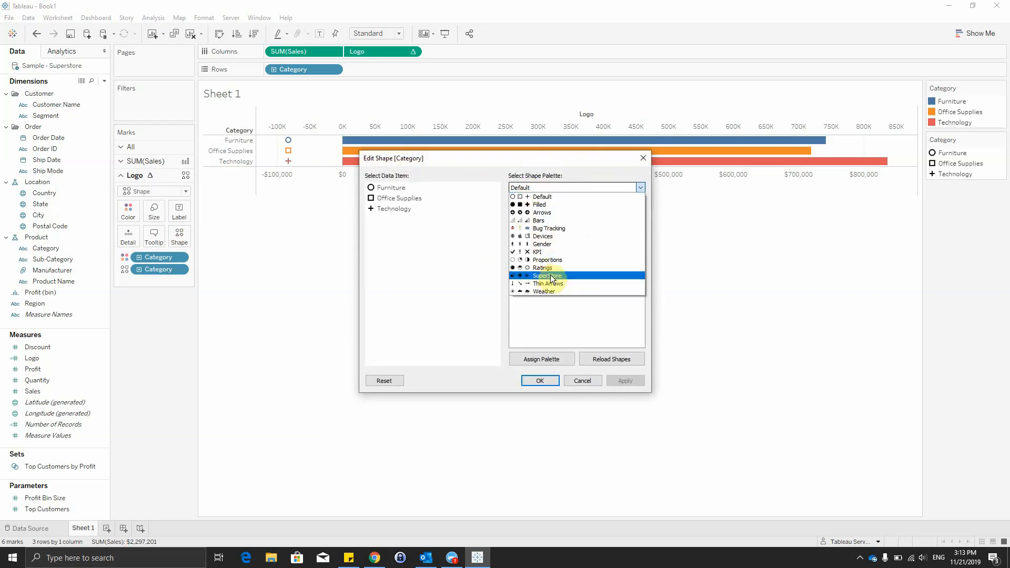
Assign SuperStore palette icons, with a cart for Office Supplies and a diamond for Technology
{"action": "left_click", "coordinate": [547, 276]}
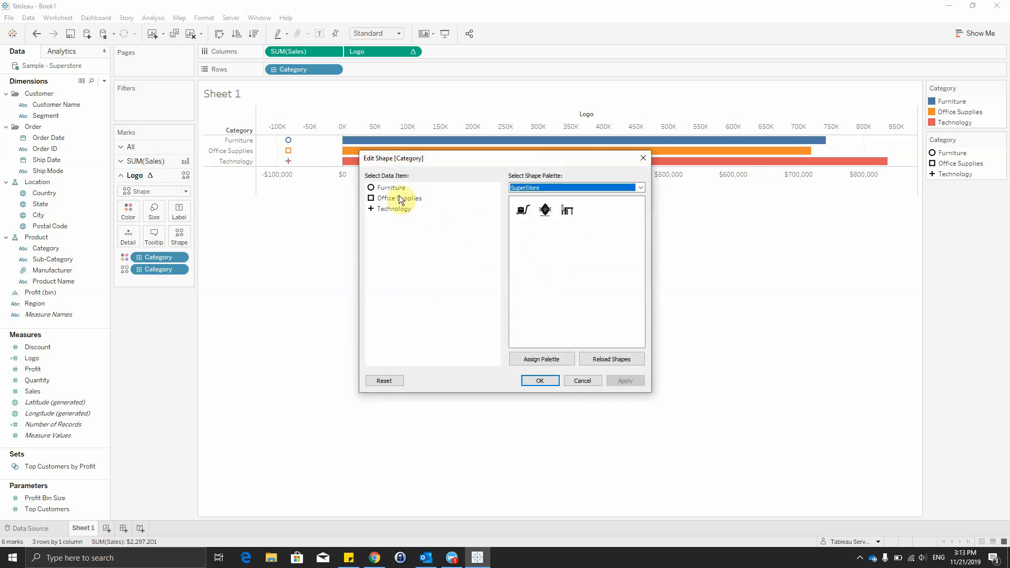
{"action": "left_click", "coordinate": [566, 210]}
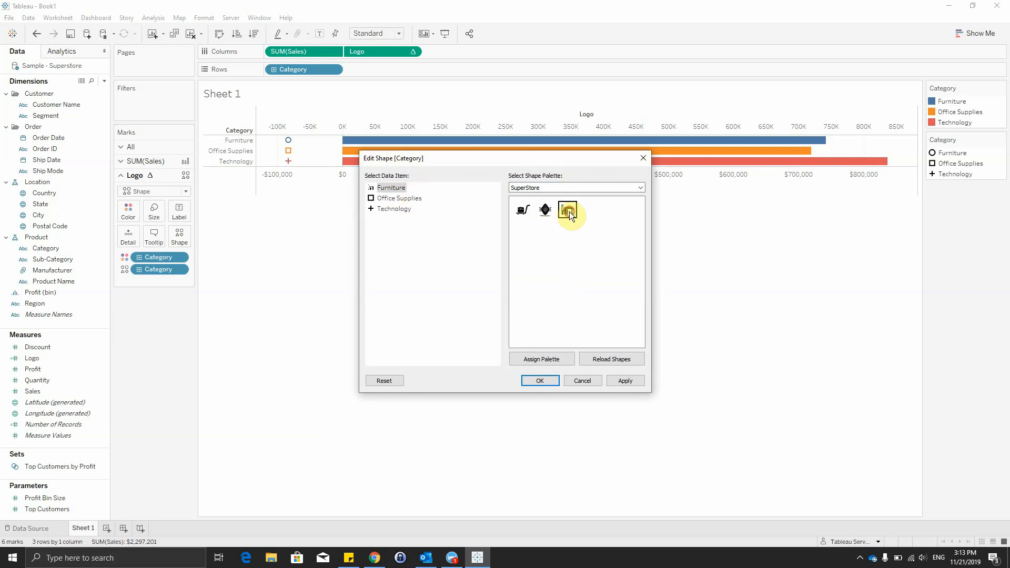
{"action": "left_click", "coordinate": [399, 197]}
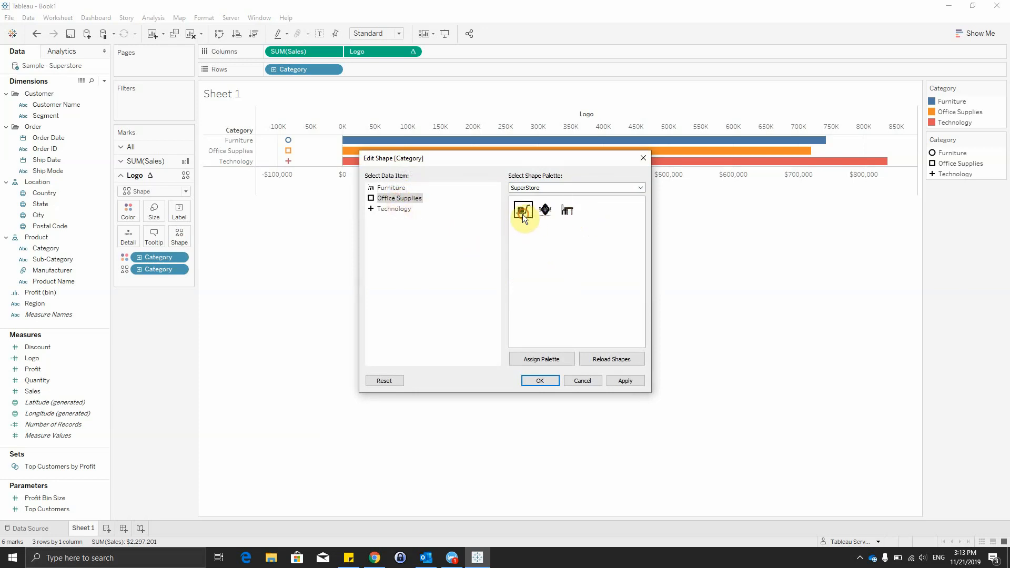
{"action": "left_click", "coordinate": [392, 208]}
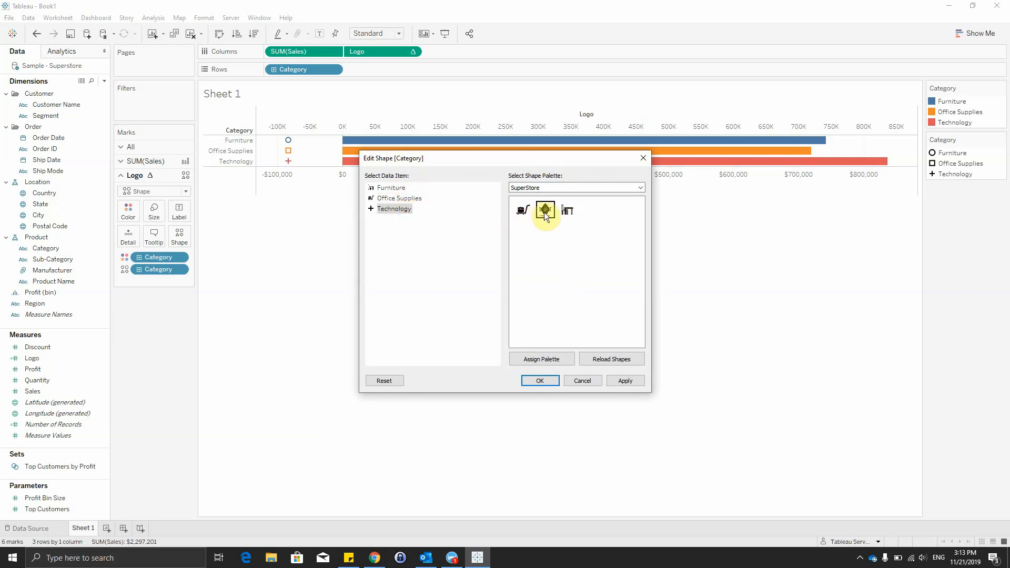
{"action": "left_click", "coordinate": [539, 381]}
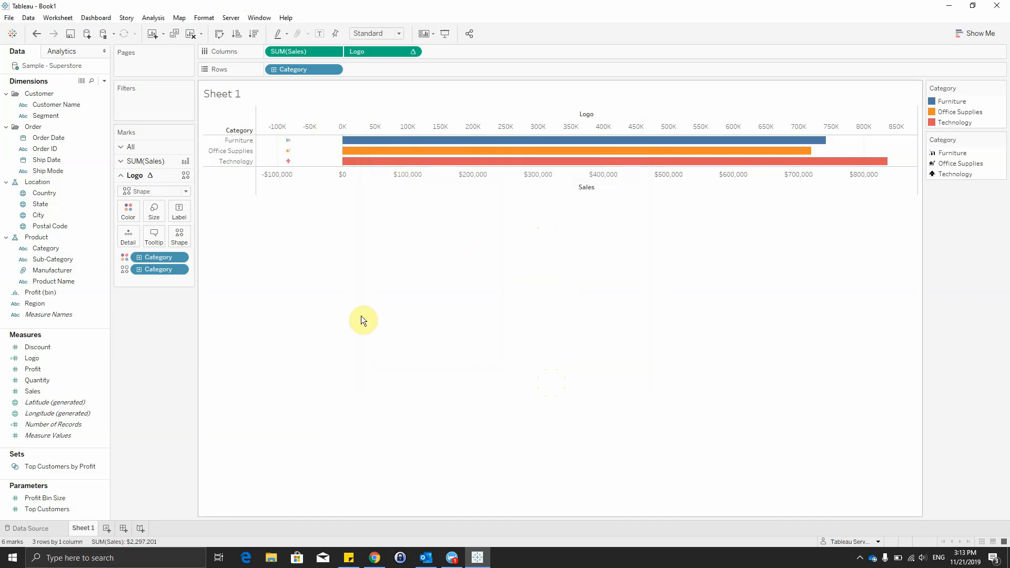
{"action": "left_click", "coordinate": [376, 32]}
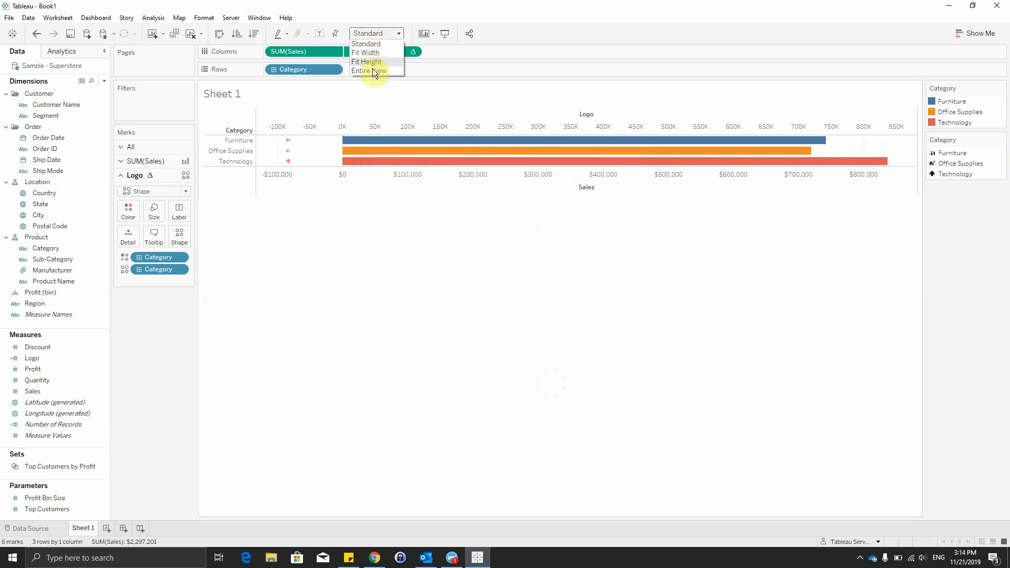
Set the view to Entire View and enlarge the Logo icons with the size slider
{"action": "left_click", "coordinate": [368, 70]}
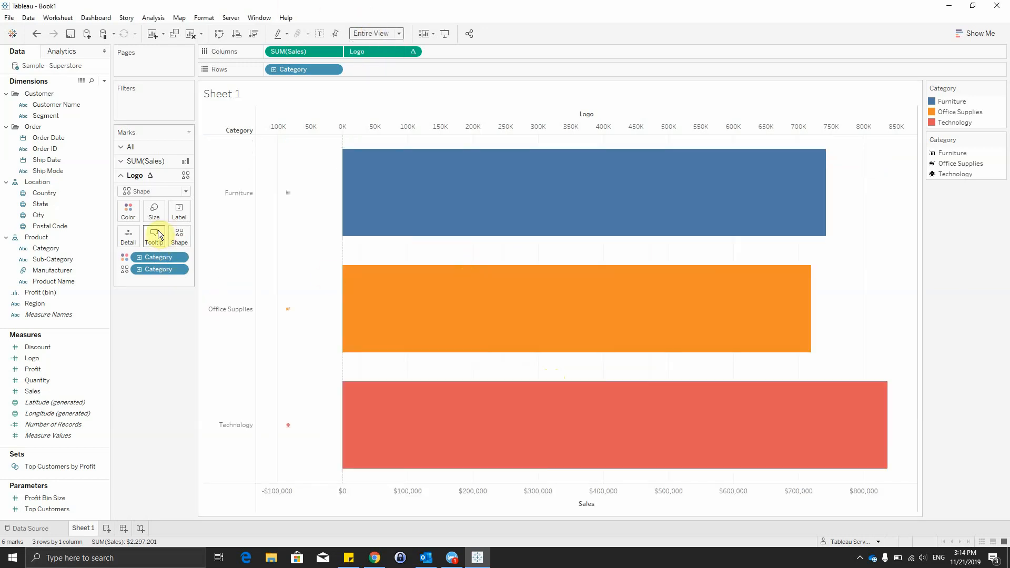
{"action": "left_click", "coordinate": [153, 235]}
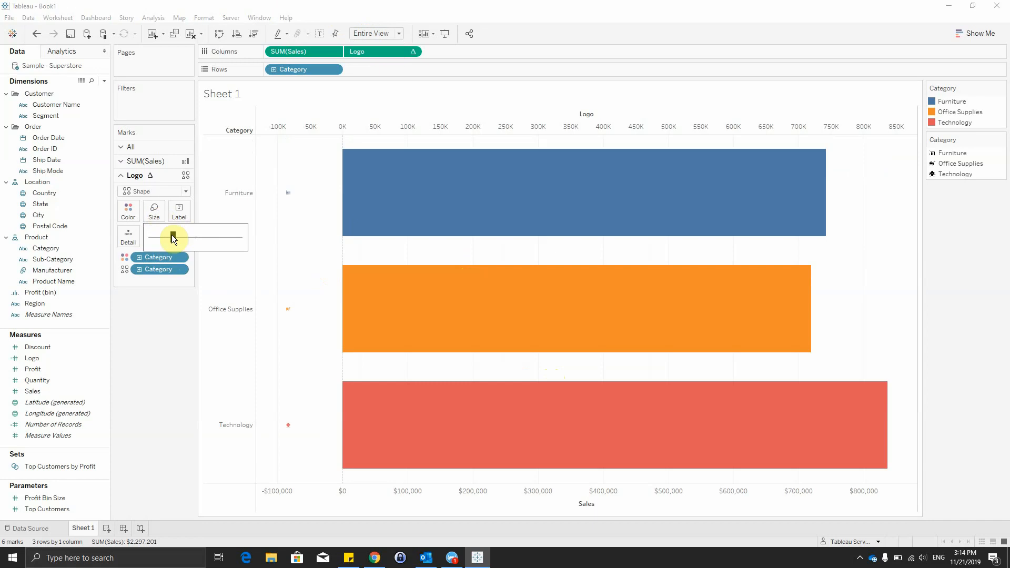
{"action": "left_click_drag", "start_coordinate": [173, 237], "coordinate": [225, 238]}
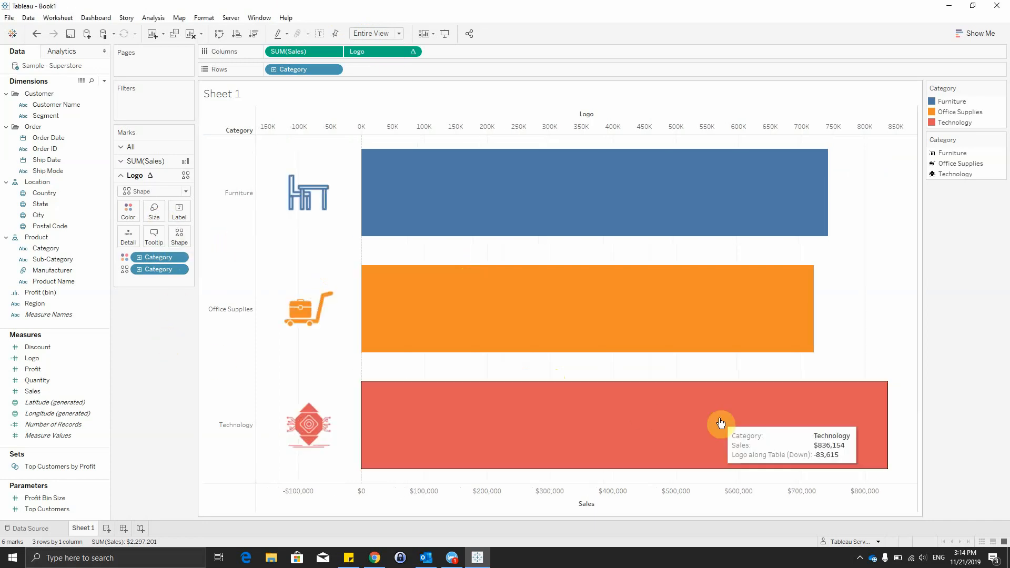
{"action": "left_click", "coordinate": [997, 88]}
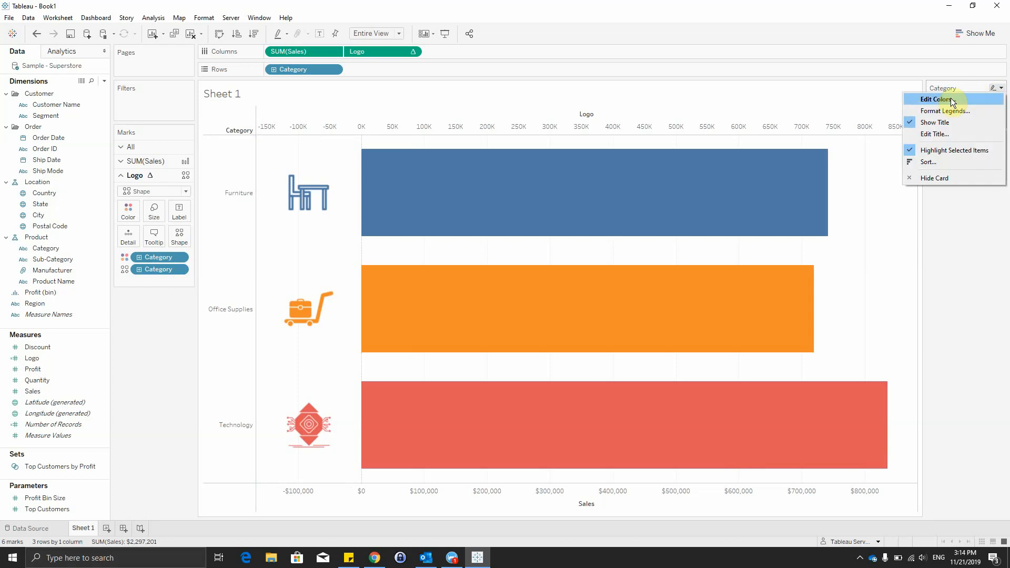
Open Edit Colors for the Category legend
{"action": "left_click", "coordinate": [944, 100]}
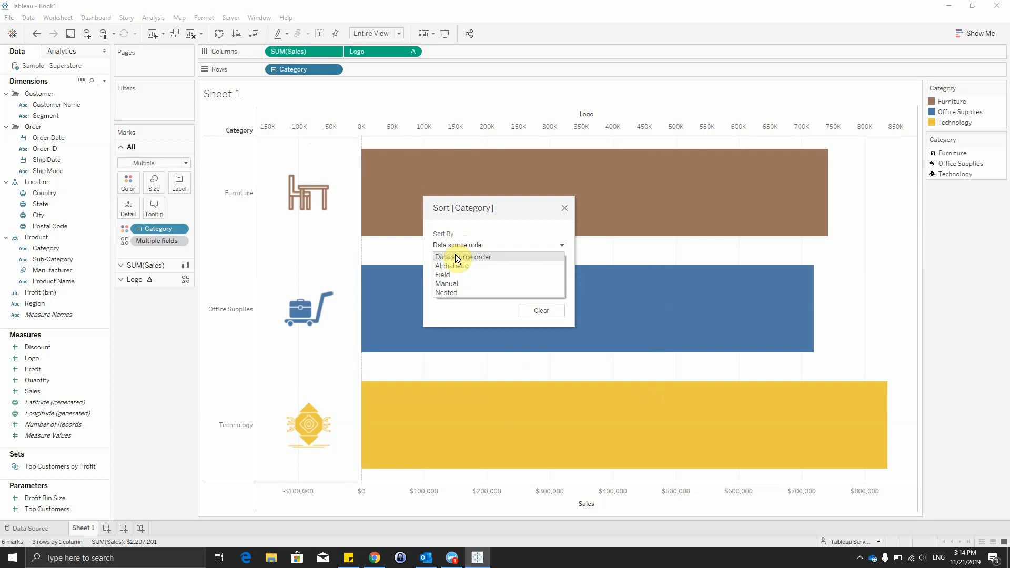
Sort categories by summed Sales in descending order
{"action": "left_click", "coordinate": [441, 266]}
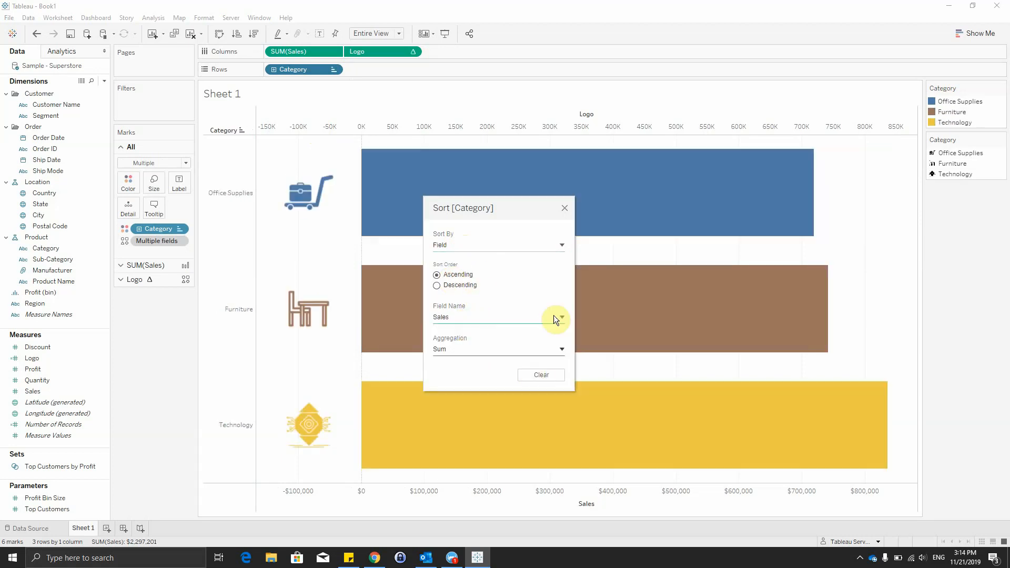
{"action": "left_click", "coordinate": [437, 285]}
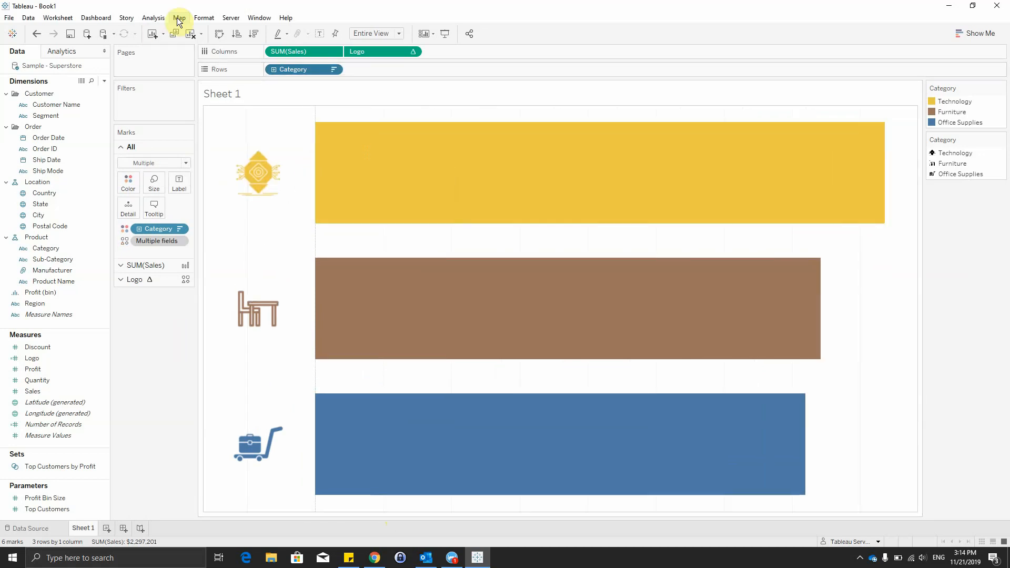
Set the chart's column grid lines to None in Format Lines
{"action": "left_click", "coordinate": [204, 17]}
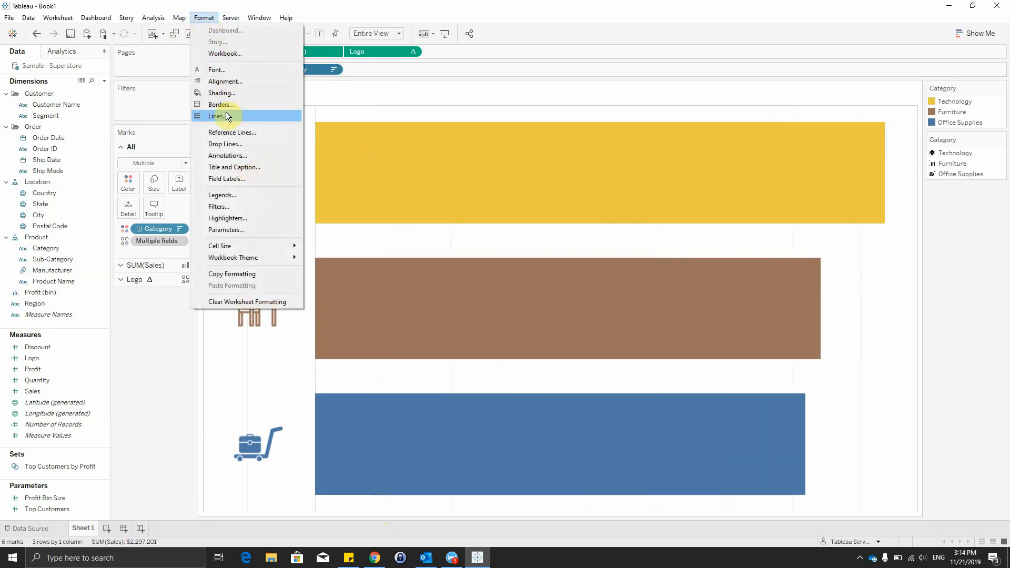
{"action": "left_click", "coordinate": [218, 116]}
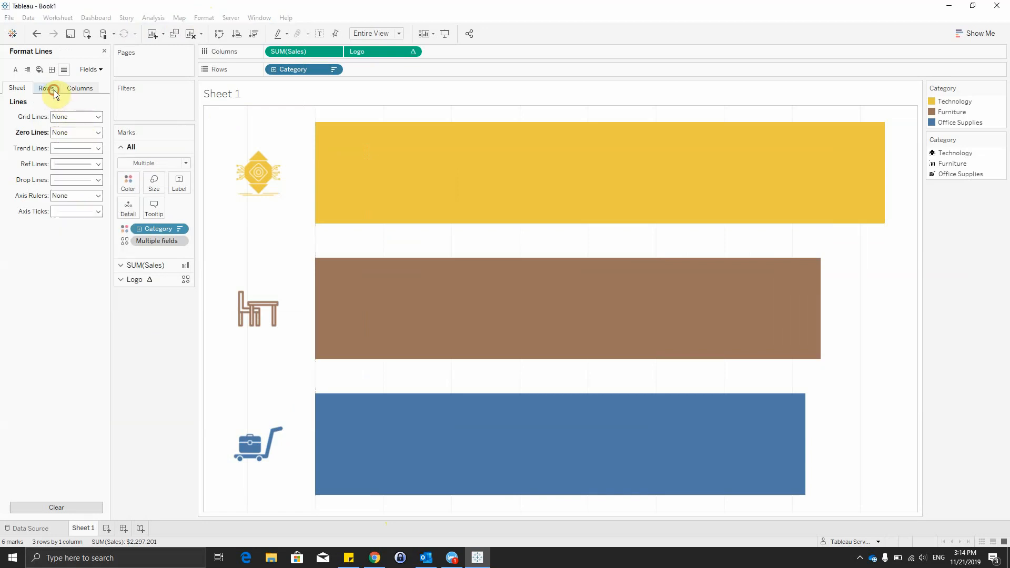
{"action": "left_click", "coordinate": [80, 89]}
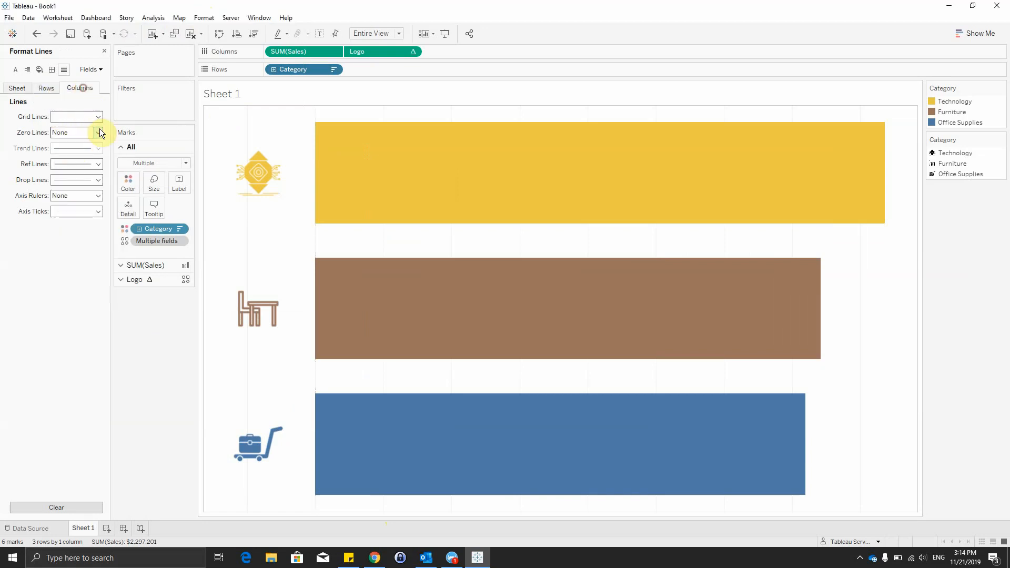
{"action": "left_click", "coordinate": [97, 117]}
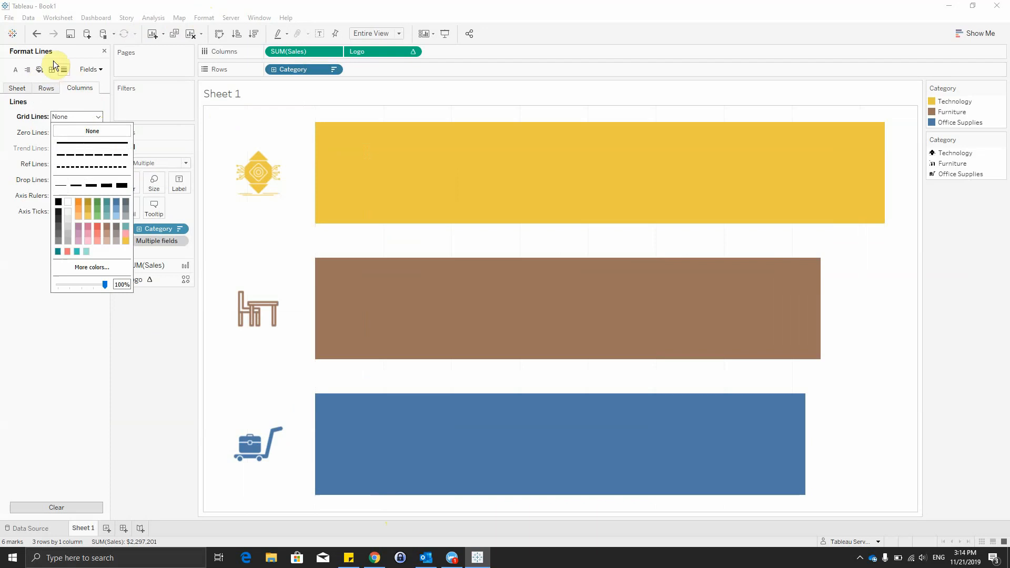
Set the column and row divider borders to None
{"action": "left_click", "coordinate": [52, 70]}
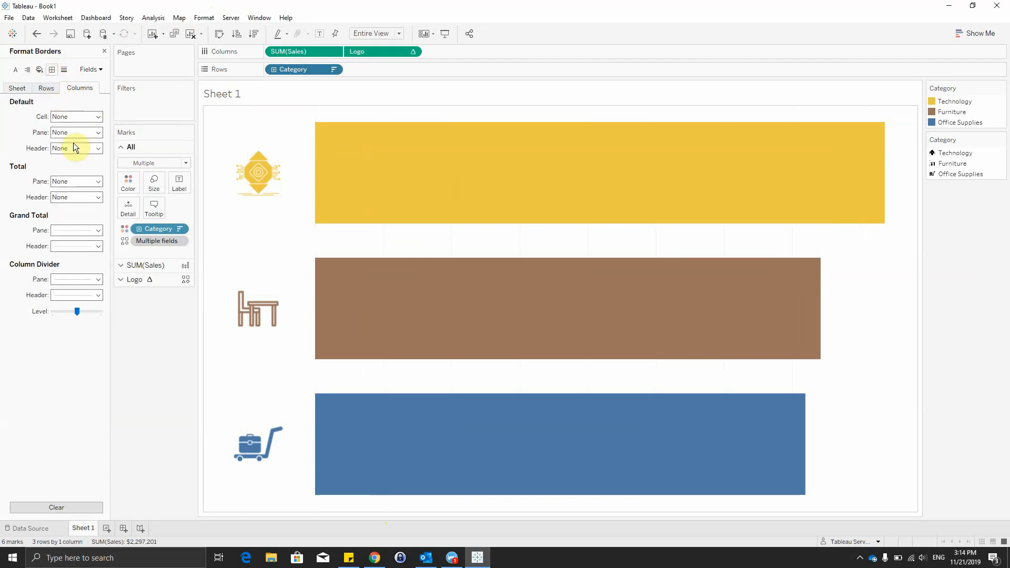
{"action": "left_click", "coordinate": [75, 230]}
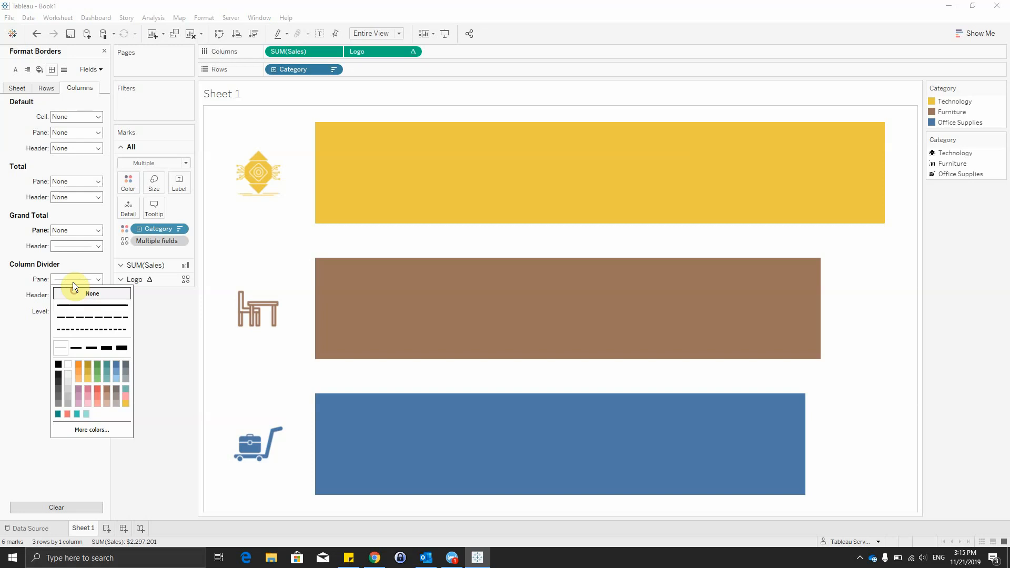
{"action": "left_click", "coordinate": [45, 88]}
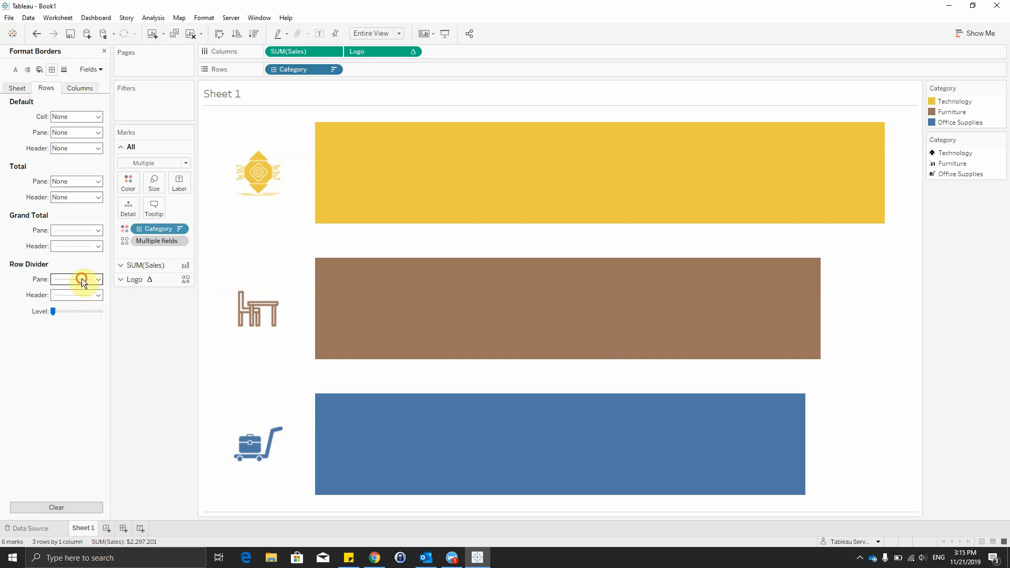
{"action": "left_click", "coordinate": [97, 278]}
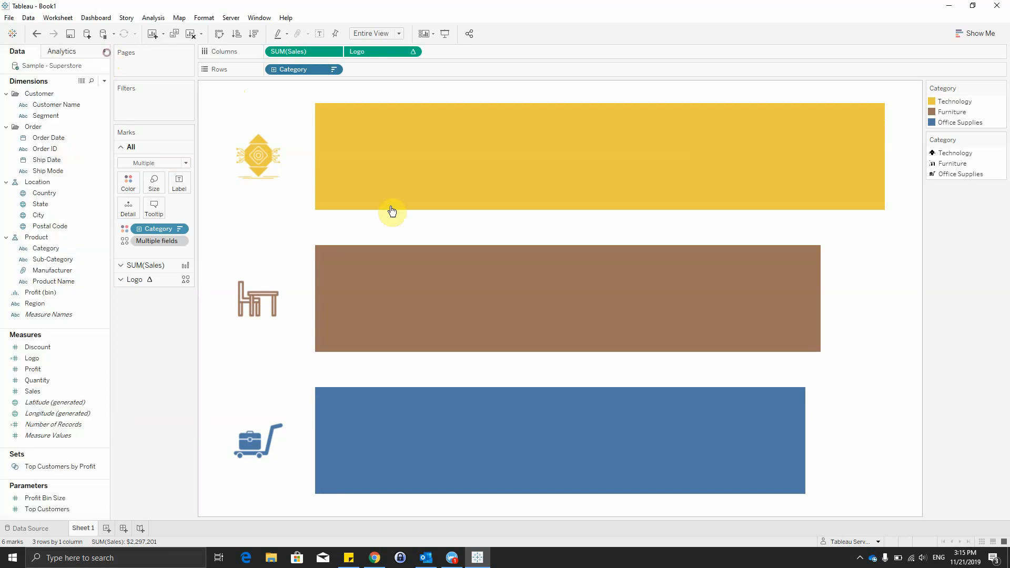
{"action": "mouse_move", "coordinate": [177, 380]}
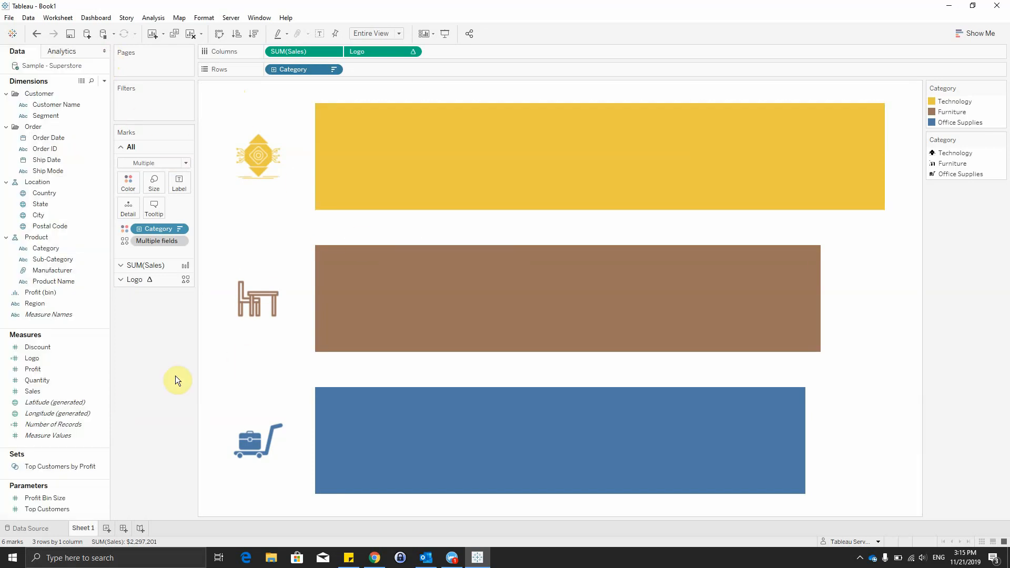